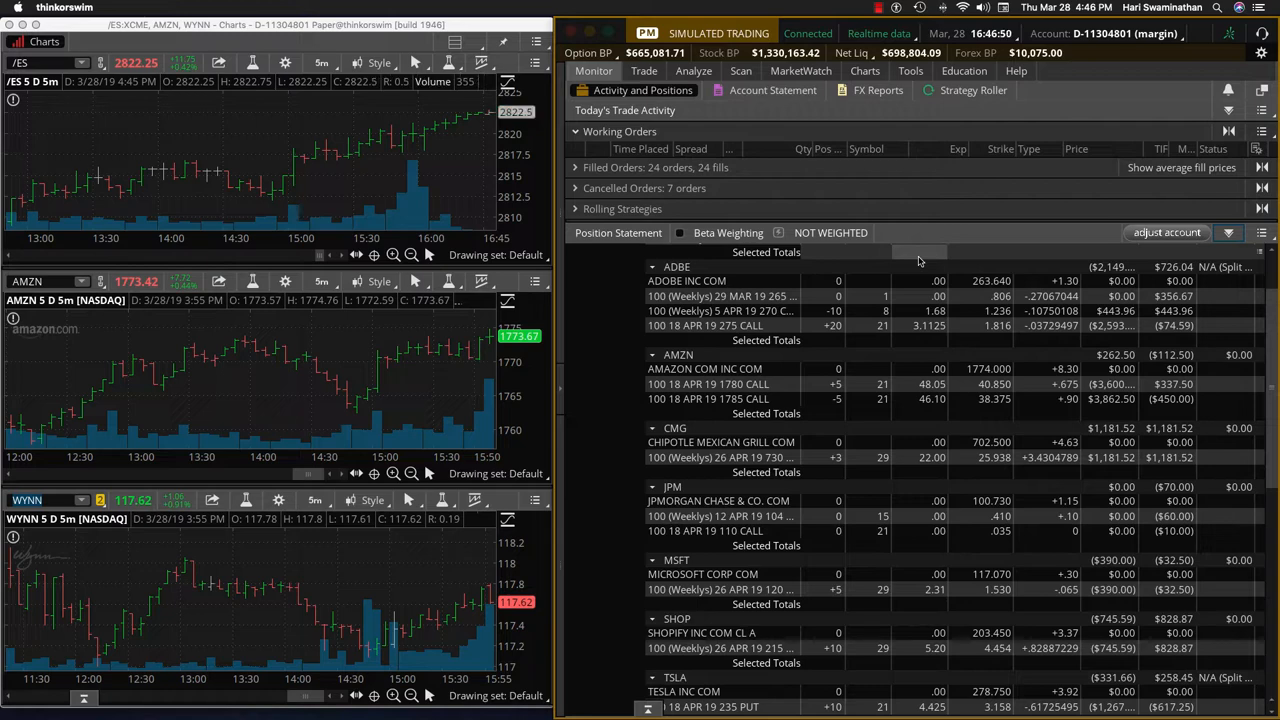
{"action": "mouse_move", "coordinate": [413, 158]}
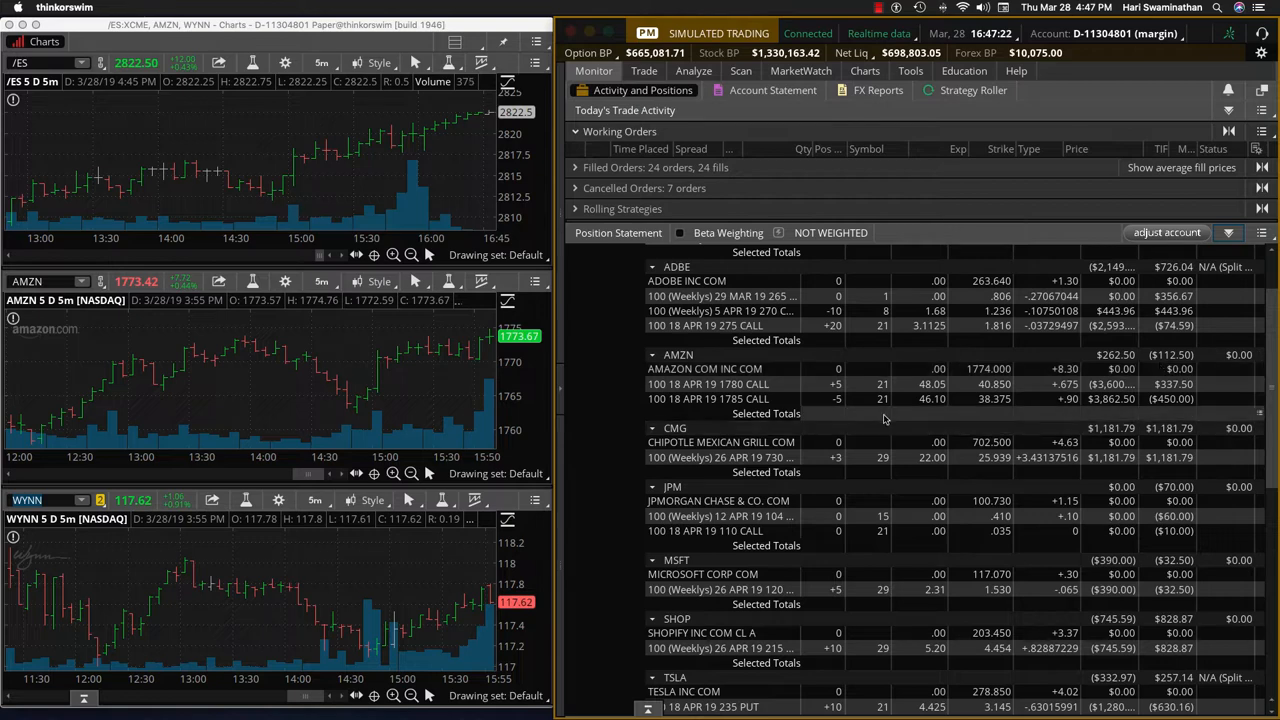
{"action": "mouse_move", "coordinate": [900, 472]}
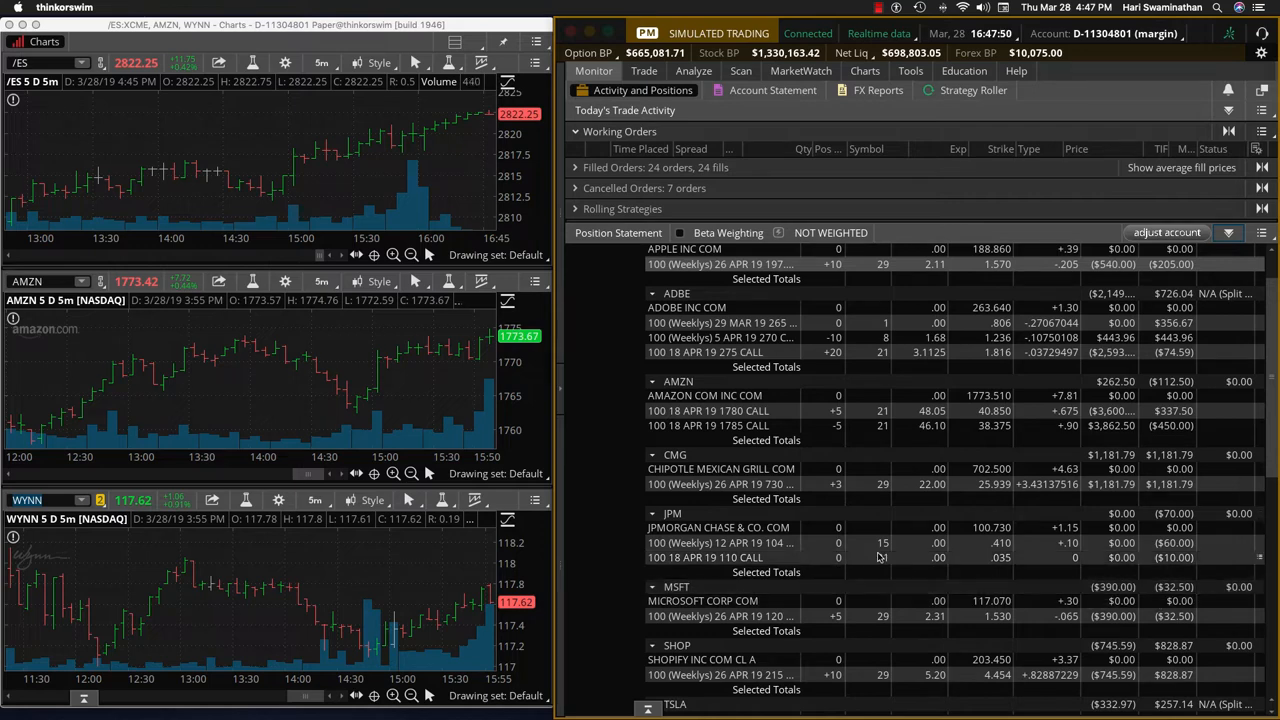
{"action": "scroll", "scroll_direction": "down", "scroll_amount": 3}
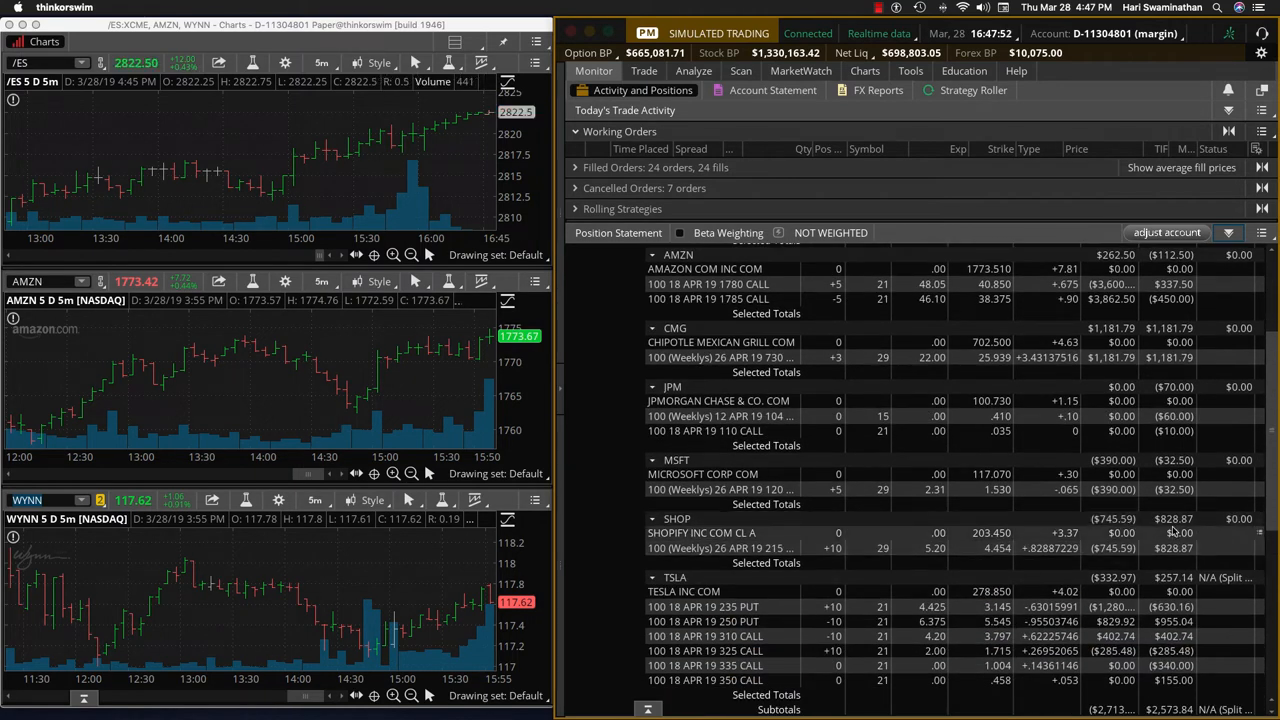